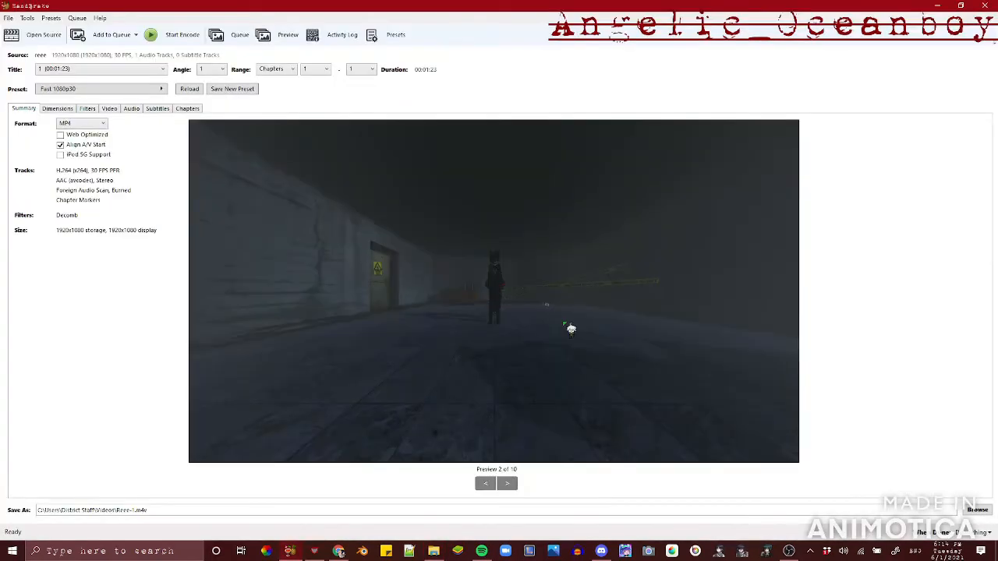
{"action": "mouse_move", "coordinate": [641, 439]}
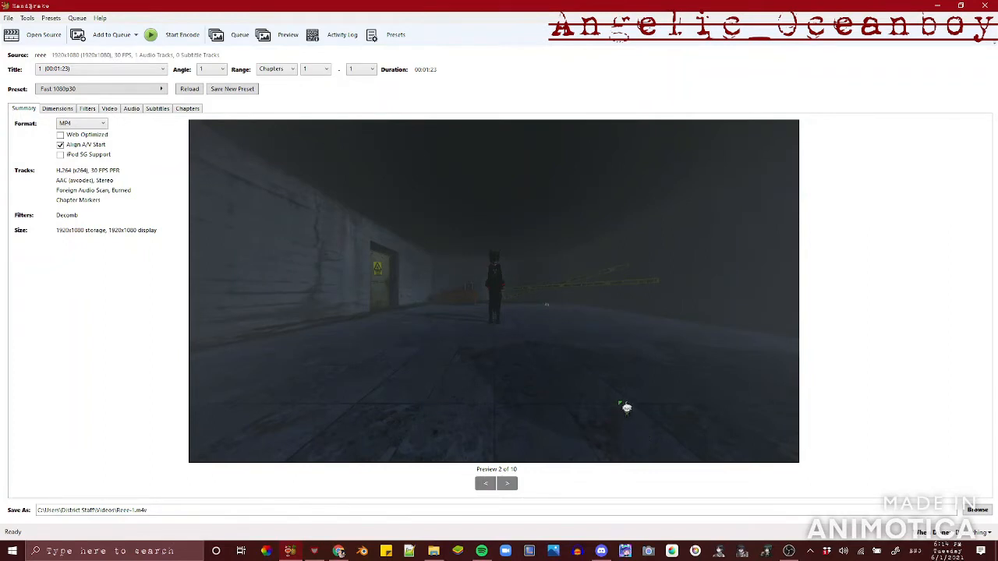
Tick Web Optimized for the MP4 output format
{"action": "left_click", "coordinate": [59, 135]}
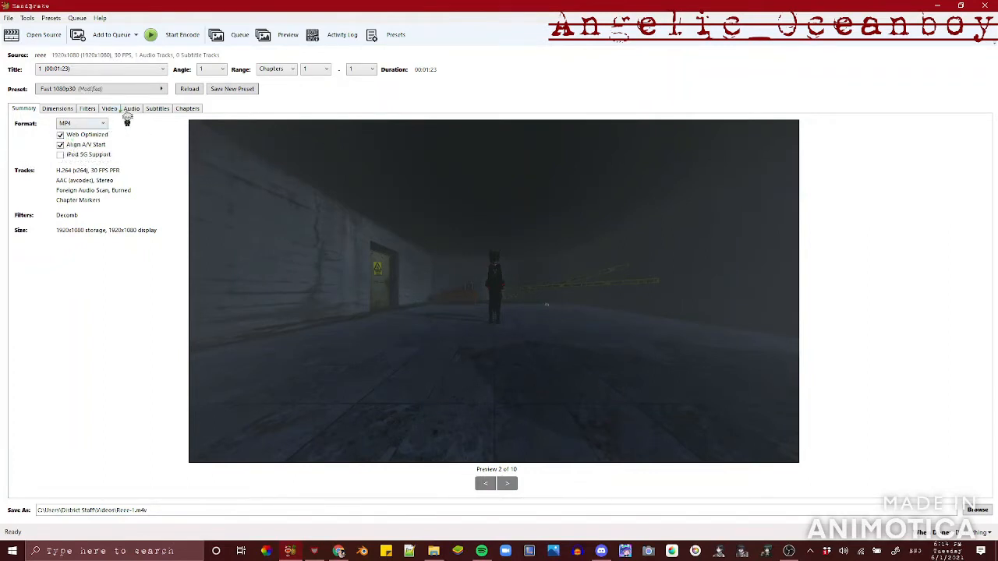
Keep constant framerate, set constant quality to RF 23 and the encoder preset to Slow
{"action": "left_click", "coordinate": [110, 108]}
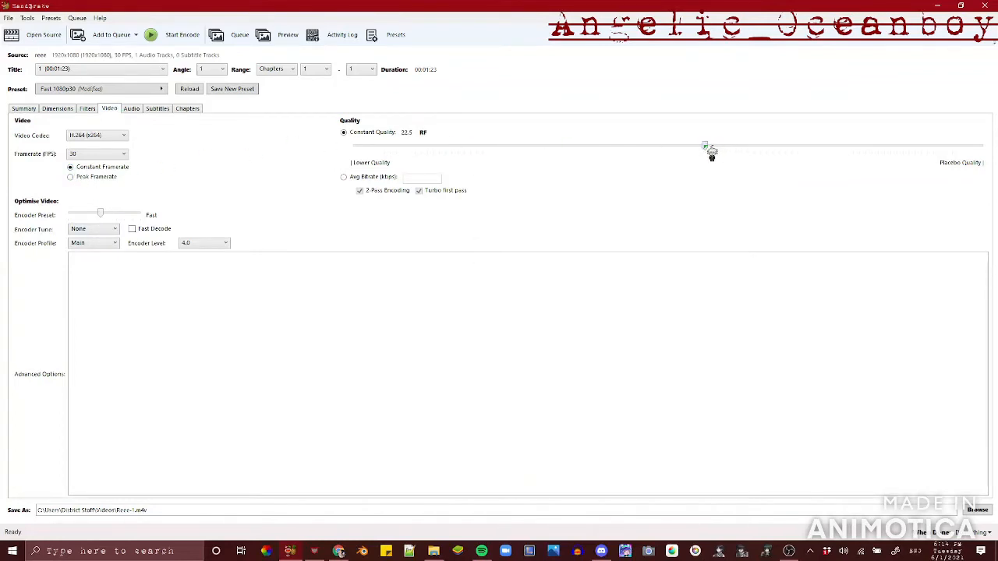
{"action": "left_click_drag", "start_coordinate": [708, 148], "coordinate": [689, 148]}
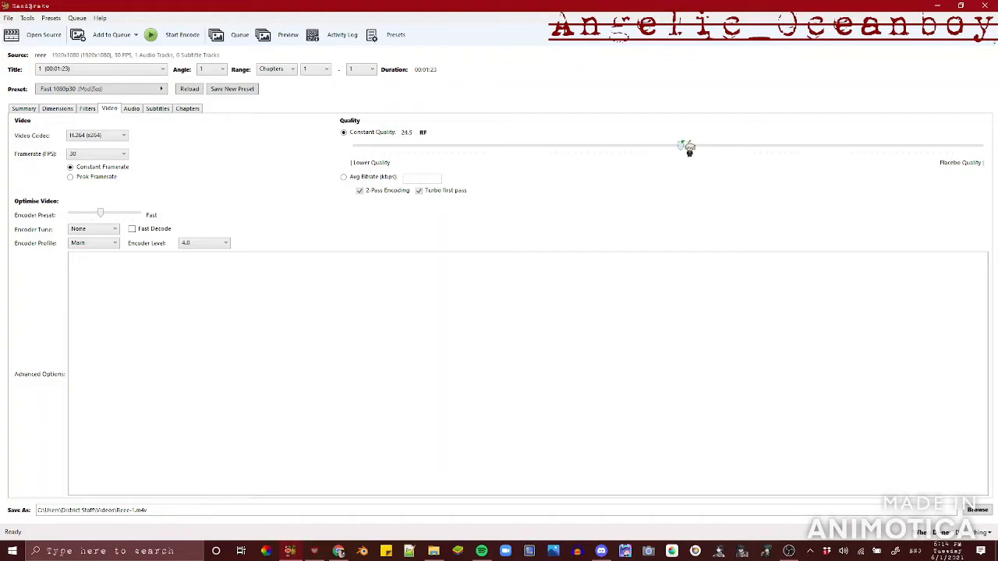
{"action": "left_click_drag", "start_coordinate": [683, 147], "coordinate": [698, 146]}
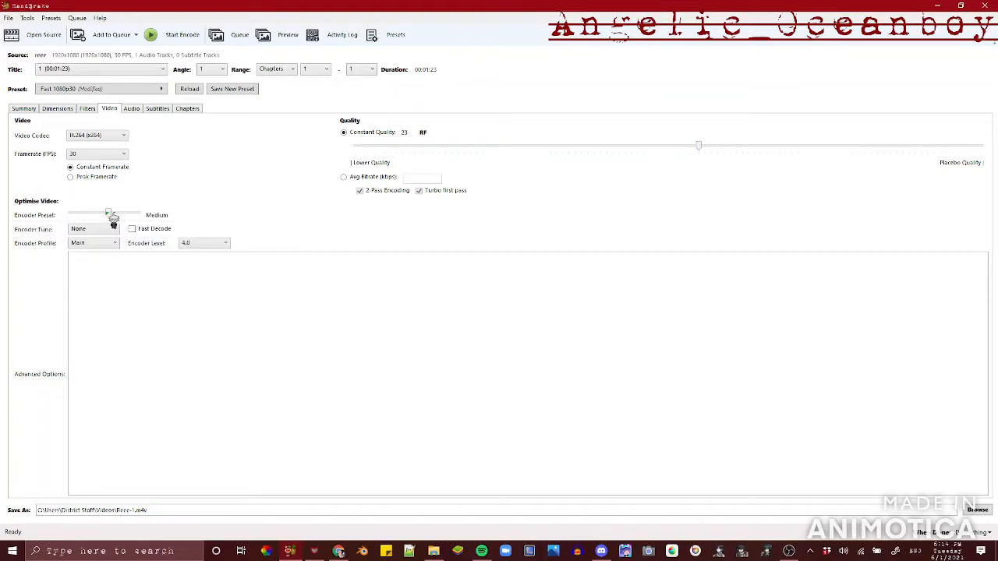
{"action": "left_click_drag", "start_coordinate": [108, 215], "coordinate": [129, 215]}
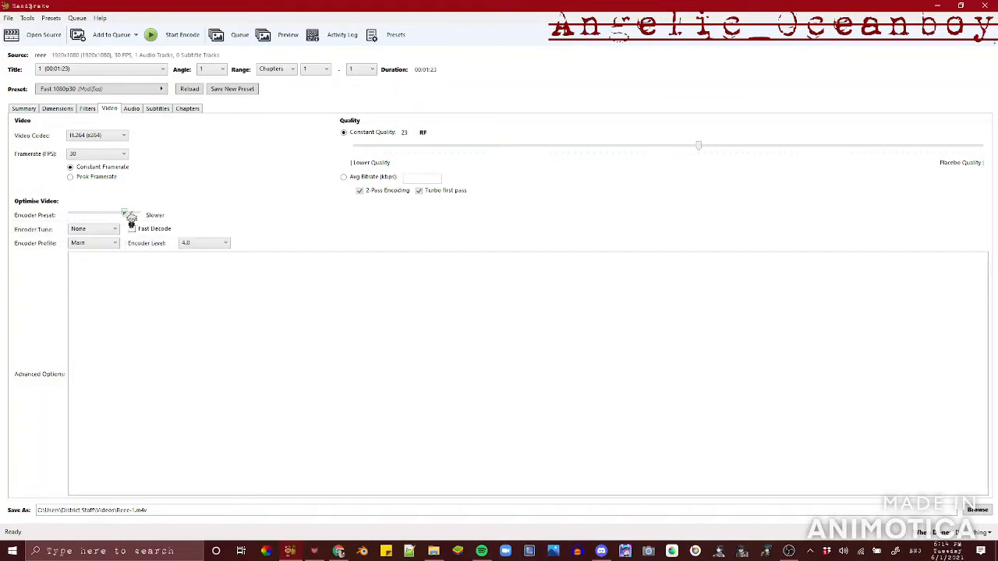
{"action": "left_click_drag", "start_coordinate": [128, 213], "coordinate": [117, 213]}
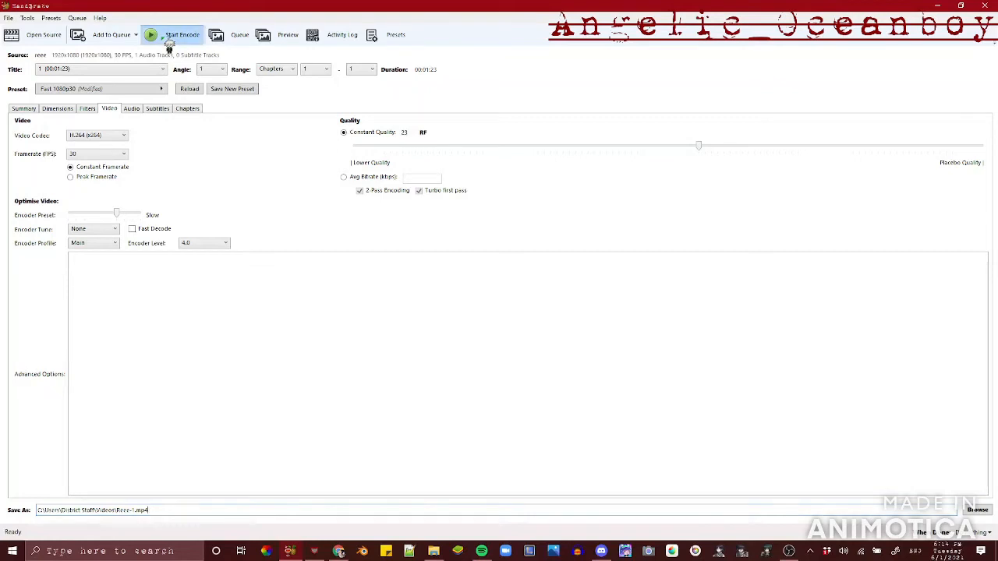
Start the encode and let it run until the status reads Queue Finished
{"action": "left_click", "coordinate": [153, 35]}
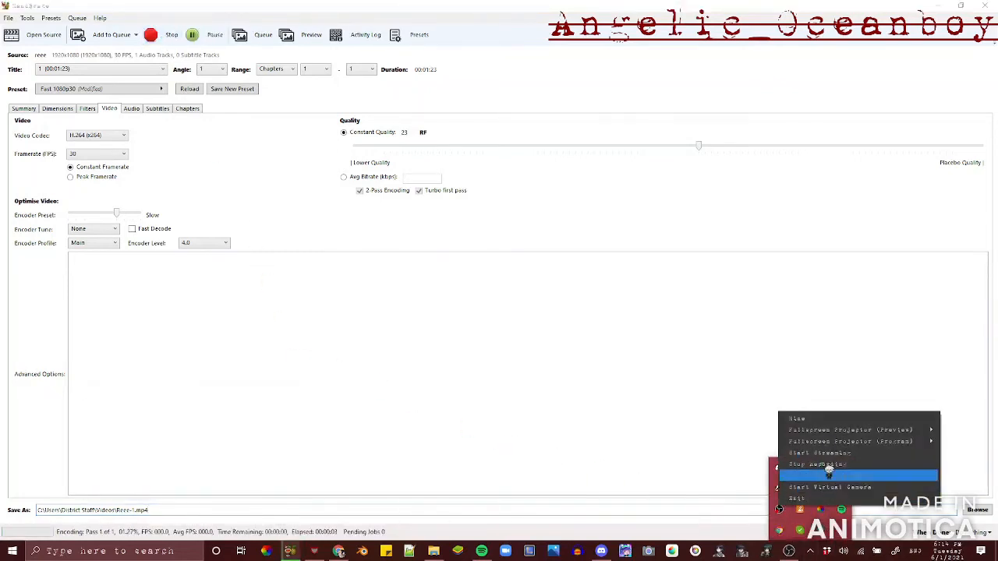
{"action": "left_click", "coordinate": [820, 463]}
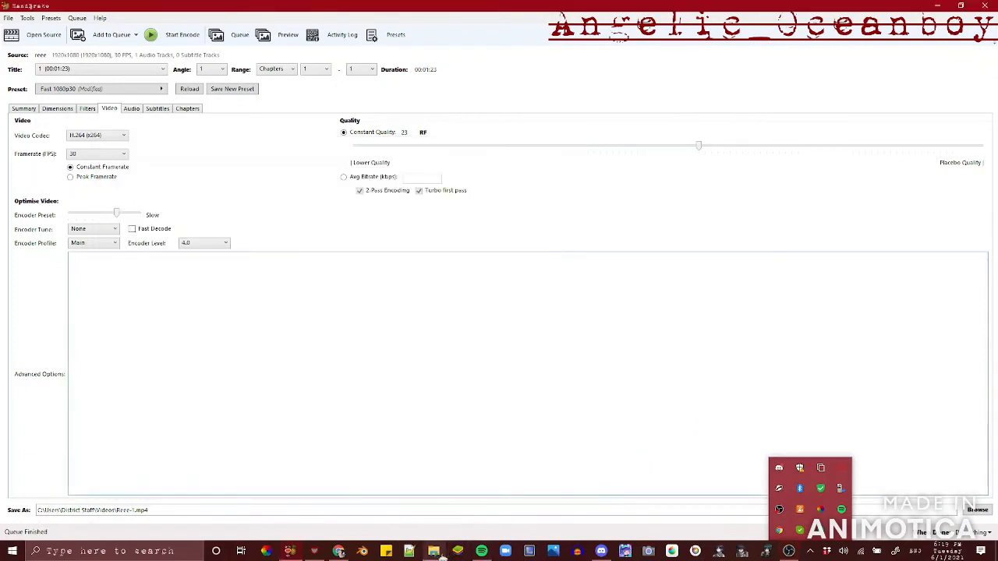
{"action": "left_click", "coordinate": [431, 551]}
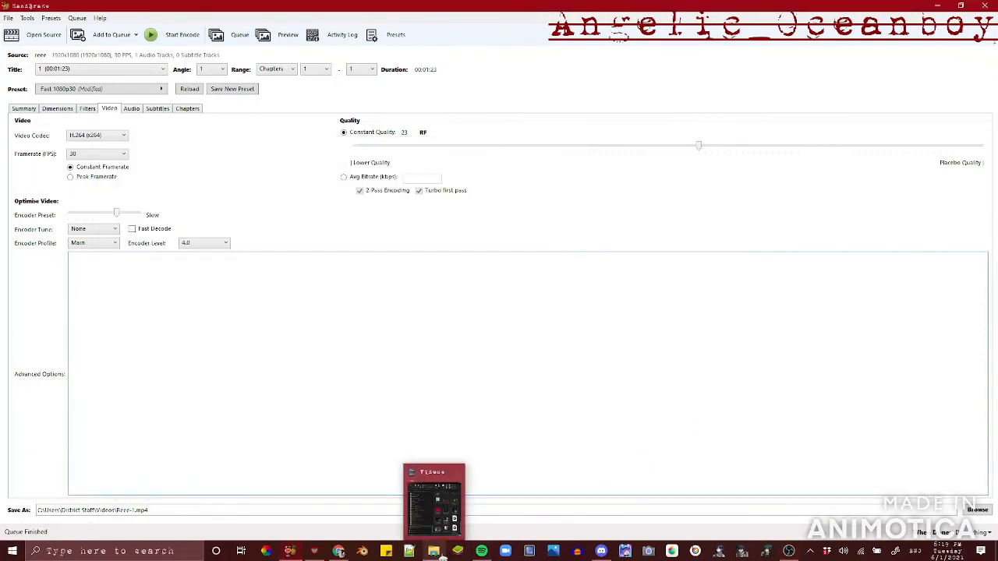